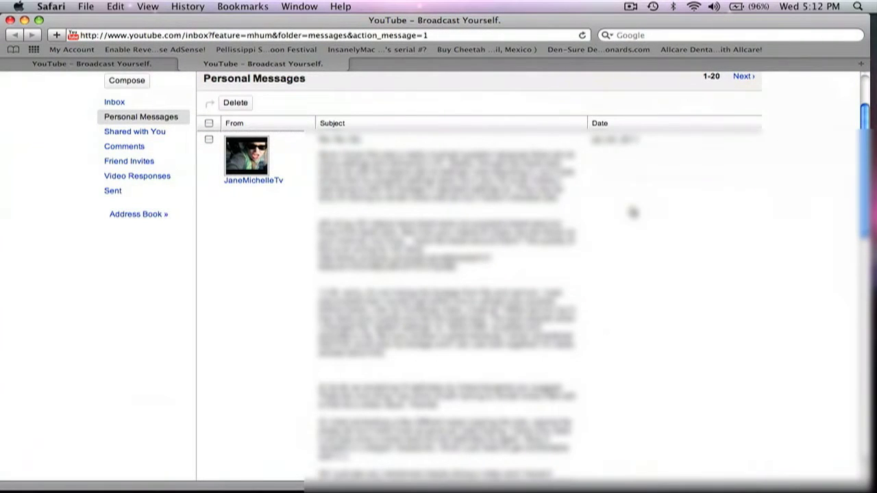
mouse_move(270, 284)
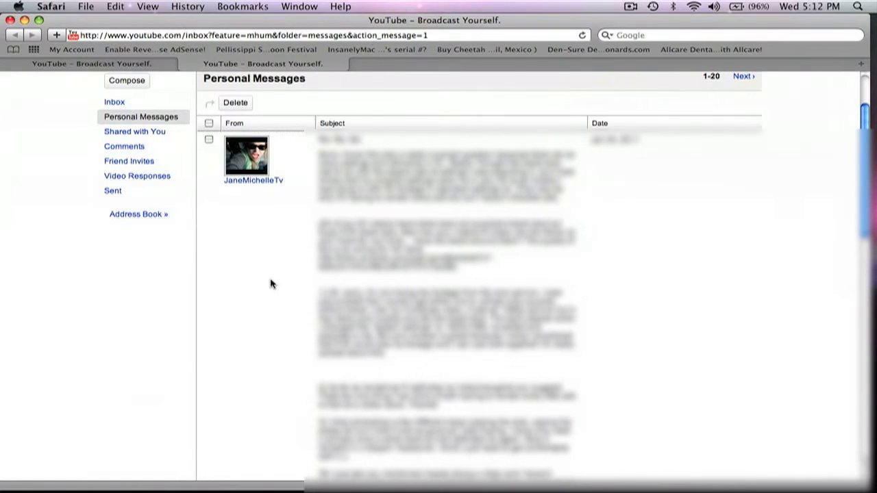
mouse_move(259, 218)
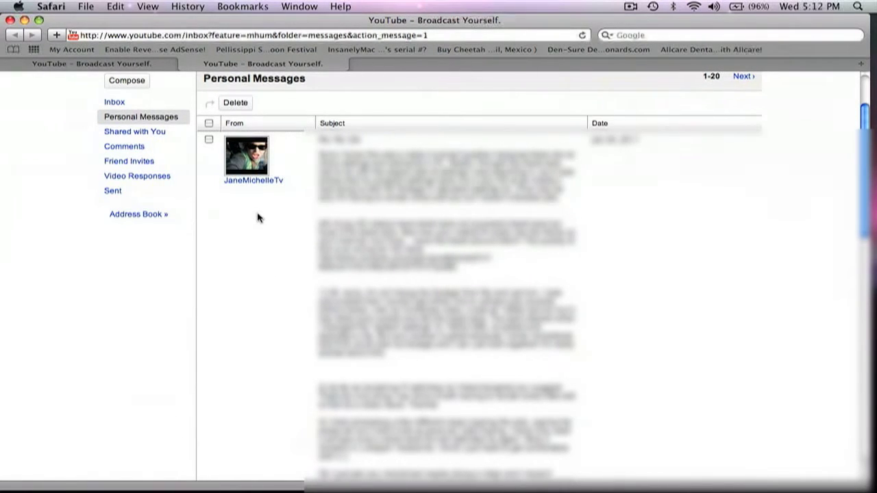
mouse_move(265, 222)
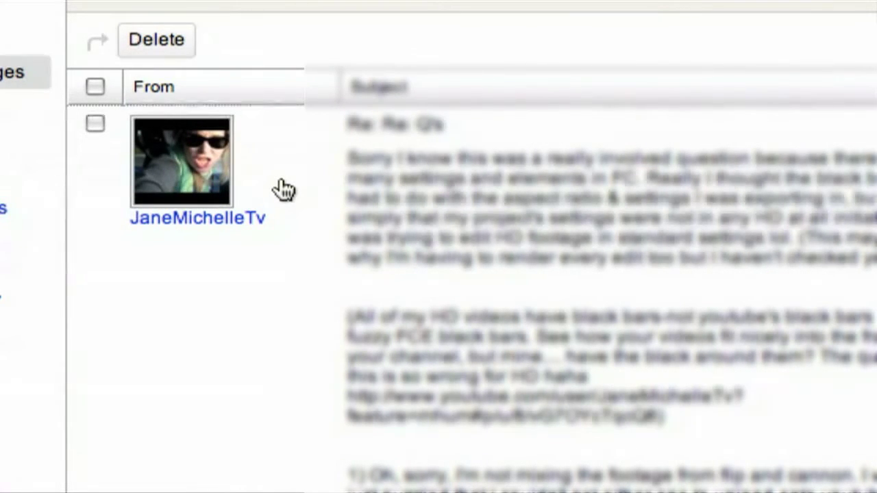
Step: Move the shrunk FTH Island Intro to the frame's right and add FTH Wave Intro above
scroll("up", 3)
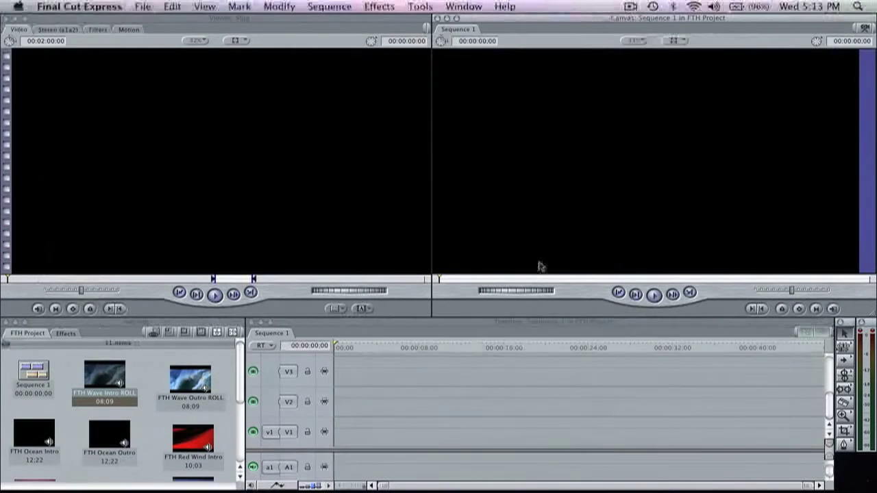
mouse_move(572, 188)
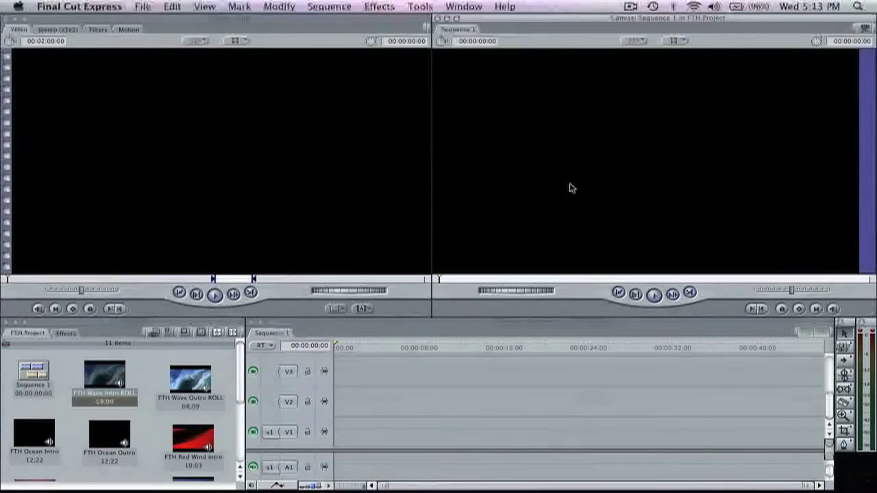
mouse_move(578, 212)
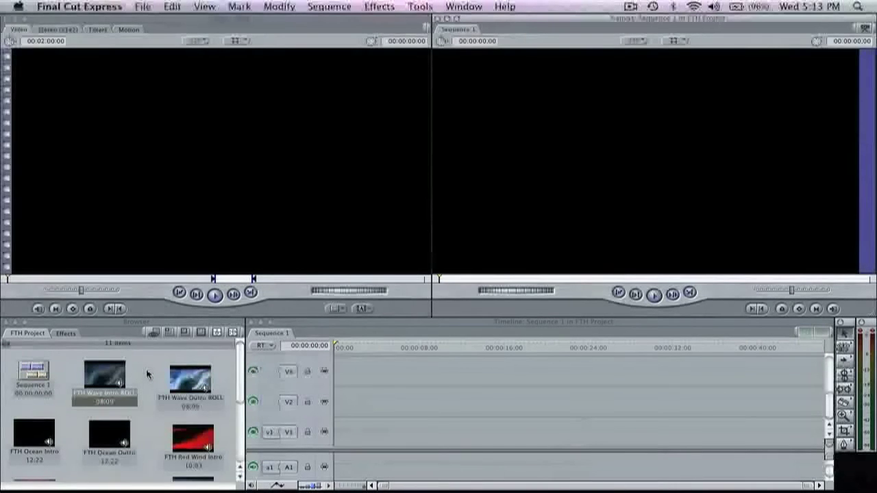
scroll("down", 3)
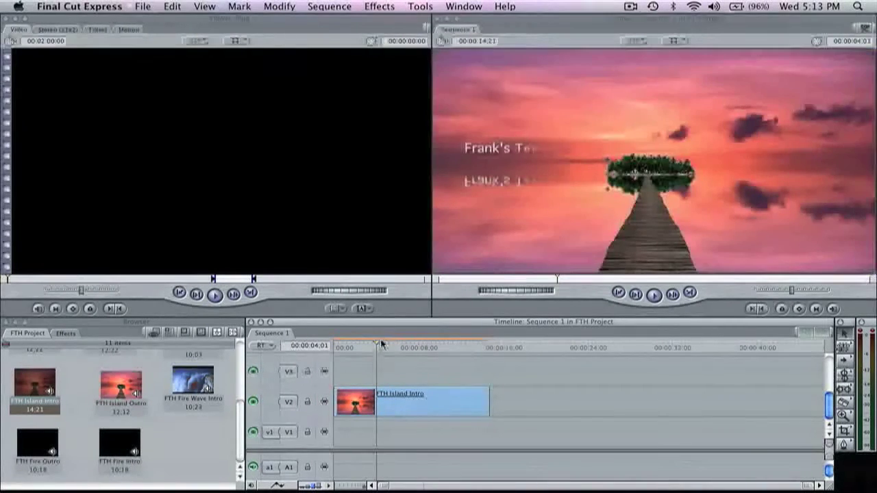
left_click(411, 401)
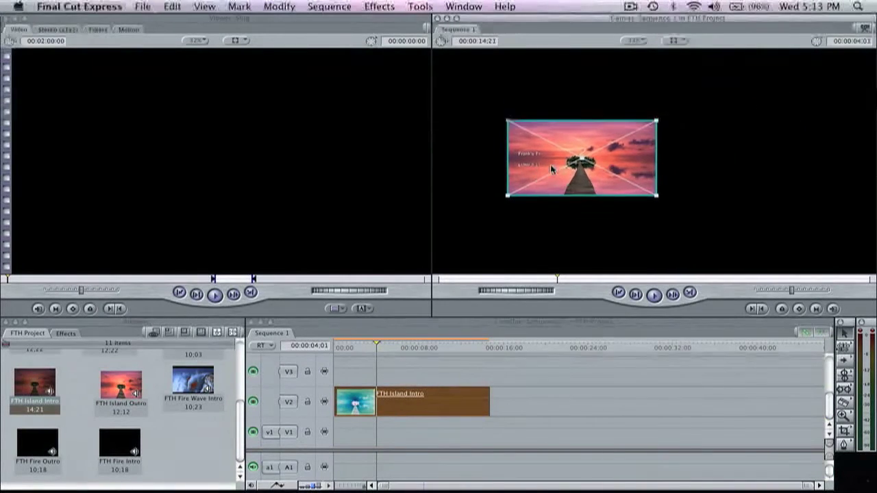
left_click_drag(581, 156, 775, 160)
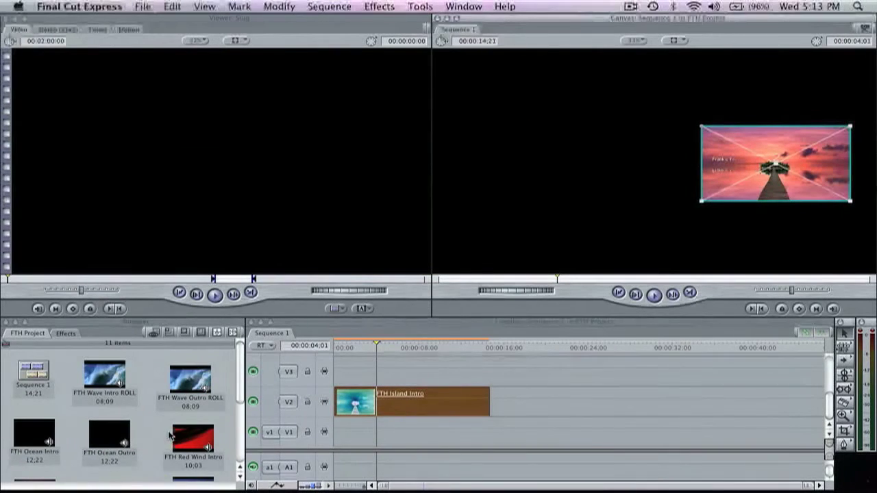
left_click_drag(104, 381, 480, 384)
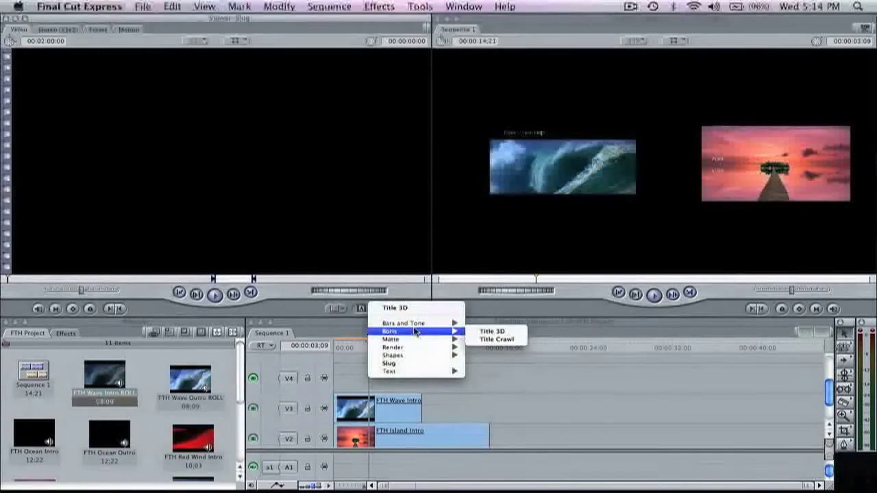
Step: Create a Boris Title 3D generator reading 'Subscribe!' and preview it
left_click(485, 332)
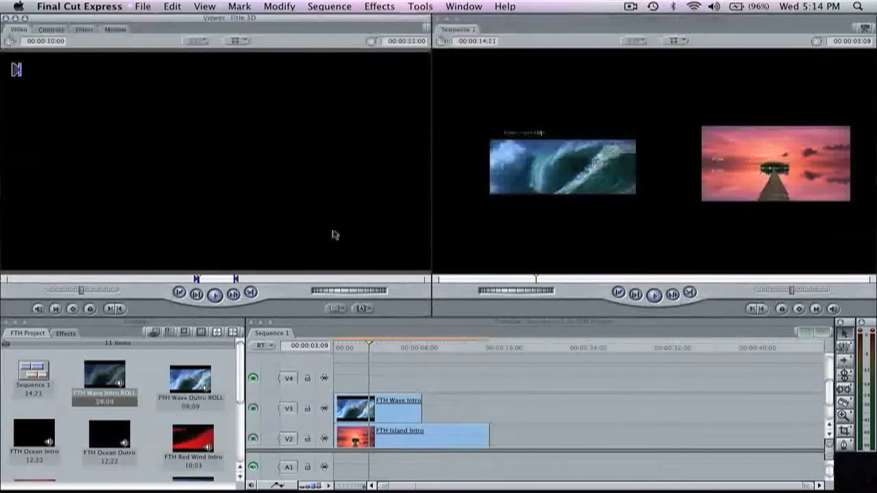
mouse_move(74, 73)
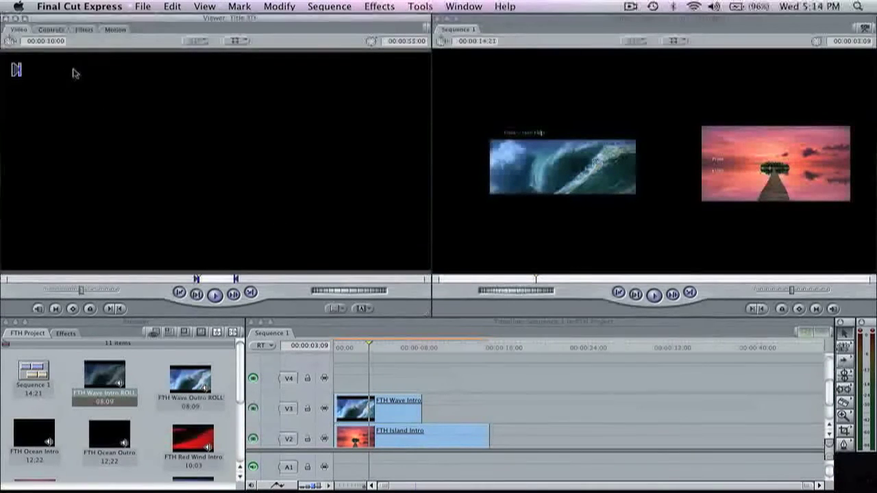
left_click(49, 30)
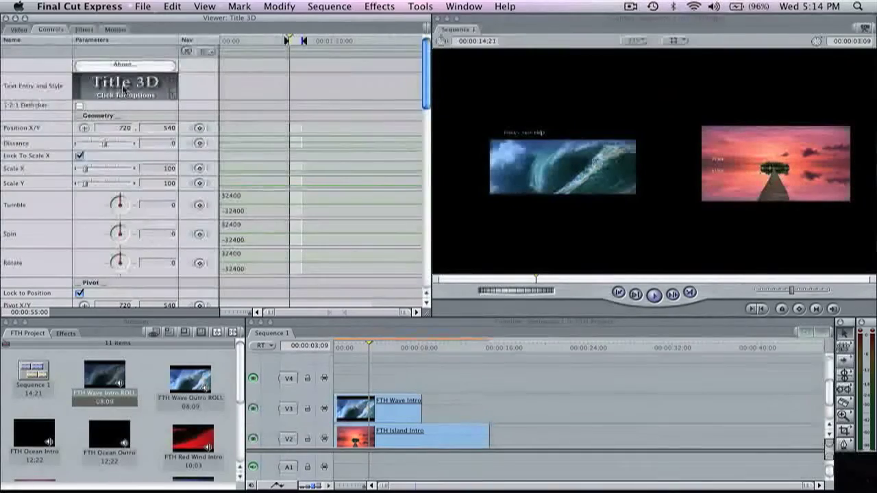
left_click(125, 89)
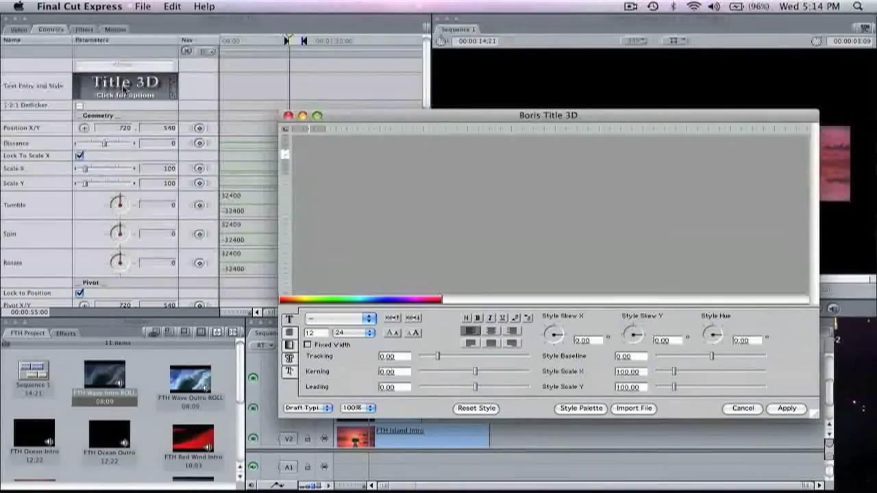
type("Sub")
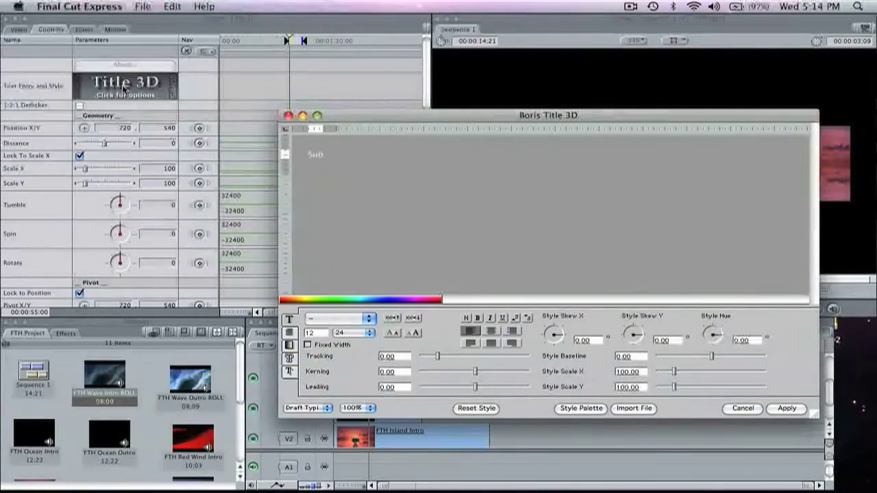
type("scribe")
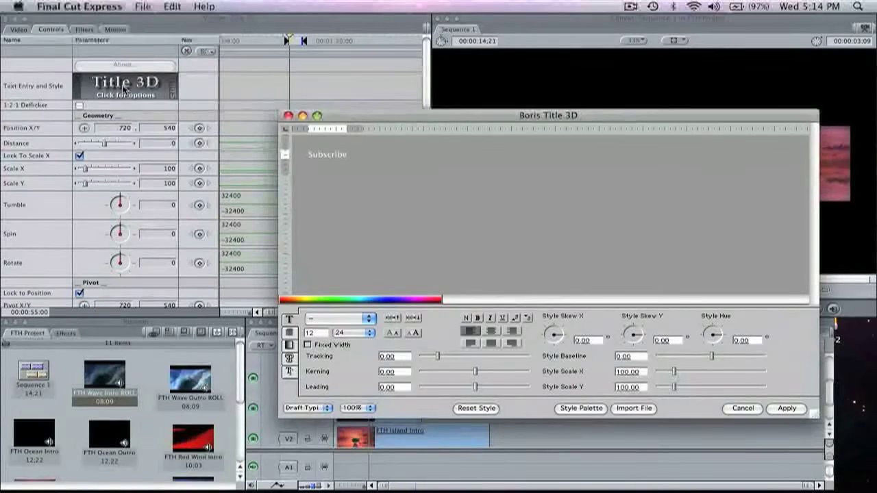
type("!")
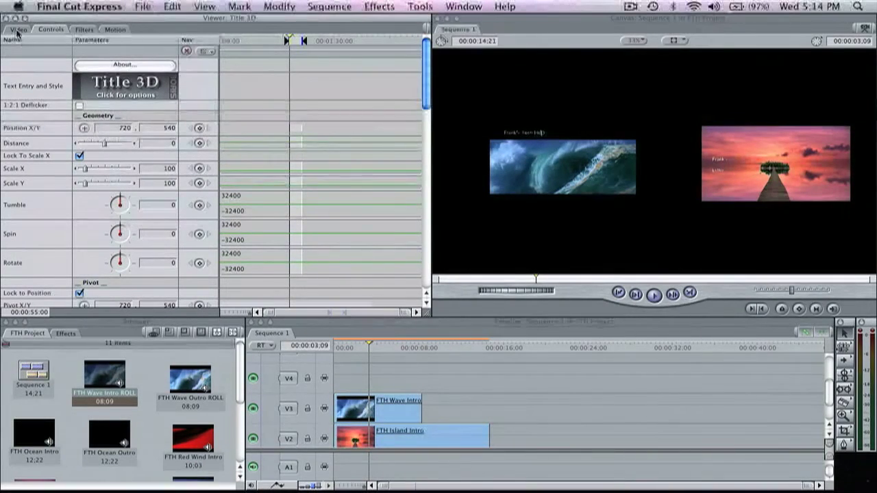
left_click(18, 29)
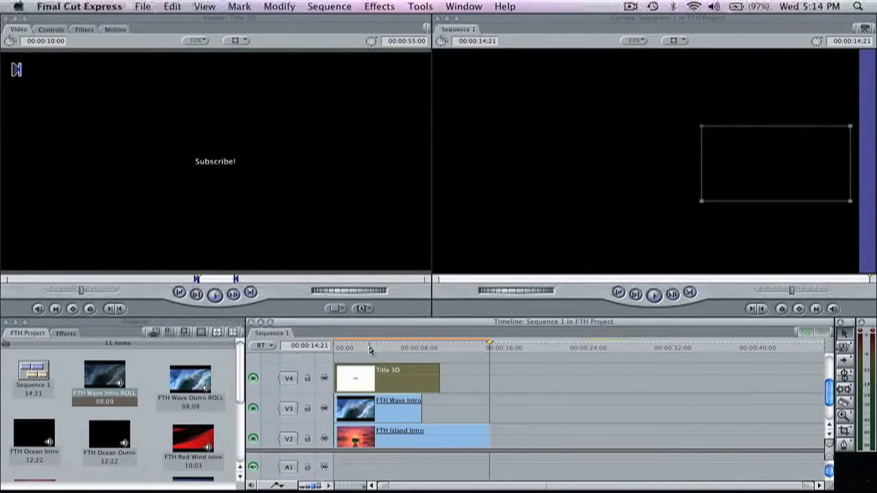
Step: Enlarge the Subscribe! title with the Distance slider, viewed where the clips overlap
left_click(370, 347)
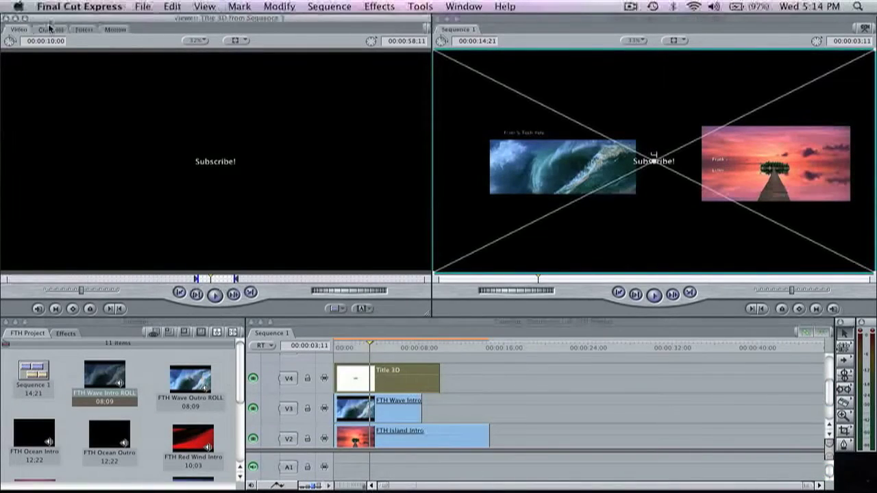
left_click(50, 29)
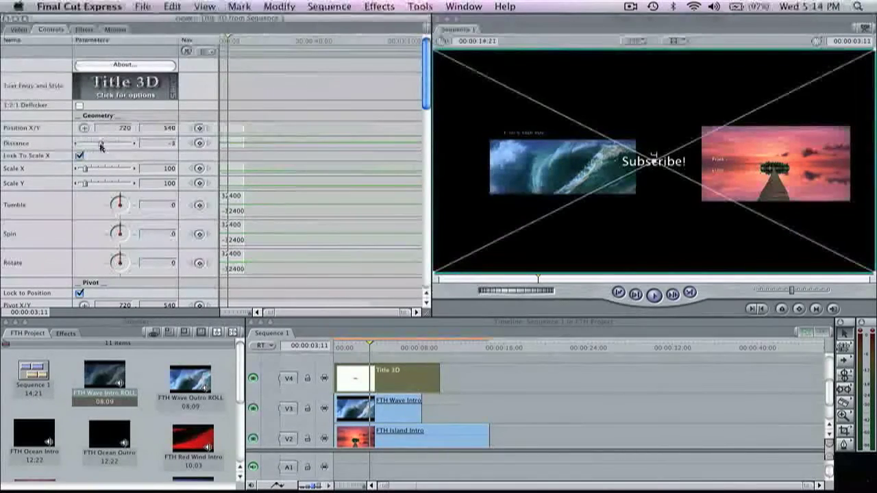
left_click_drag(99, 143, 96, 143)
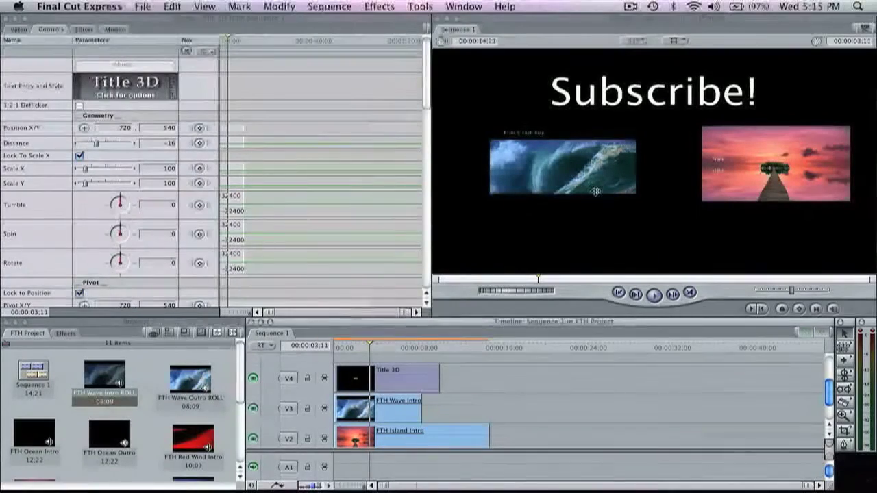
mouse_move(559, 231)
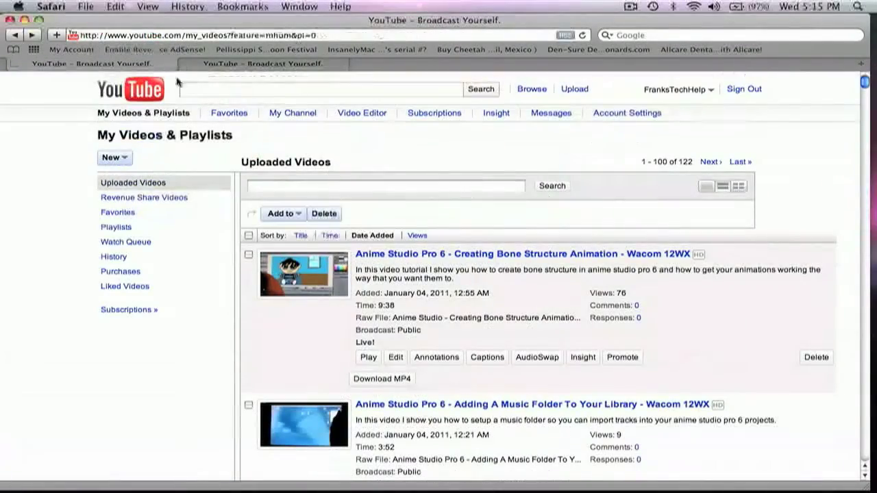
mouse_move(437, 329)
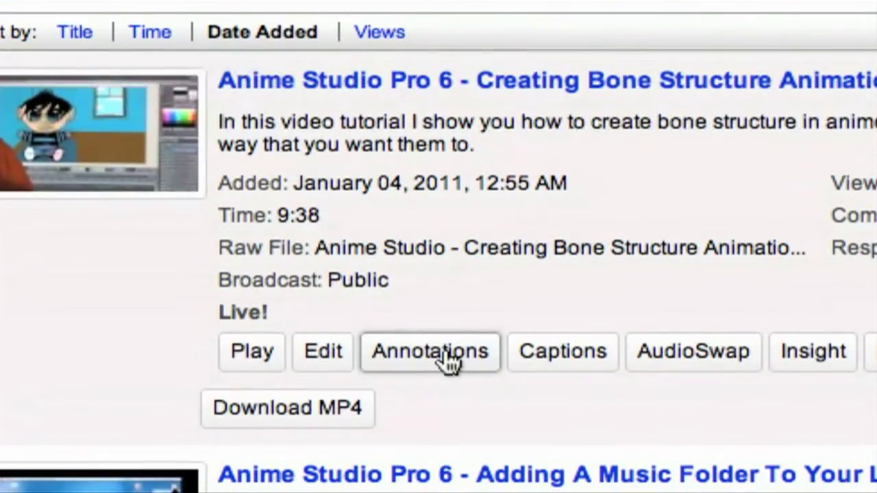
Step: Add a spotlight annotation and stretch it over the McNish Studios Presents title
left_click(430, 351)
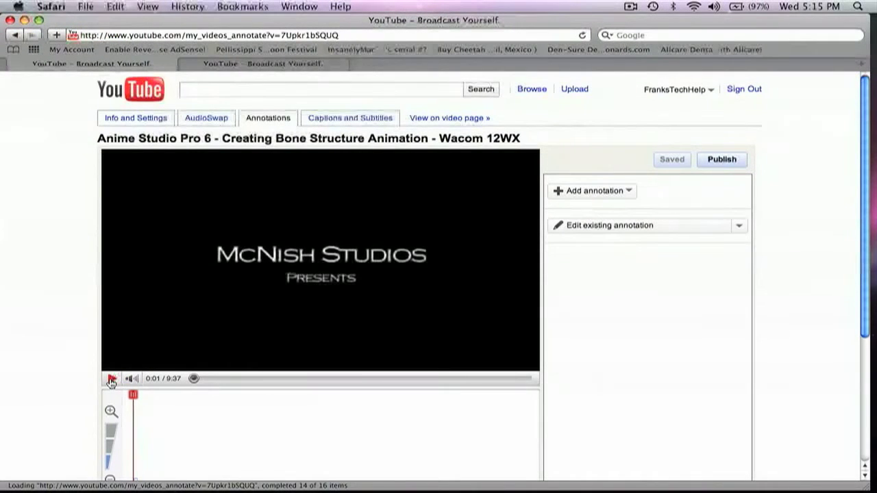
scroll("down", 3)
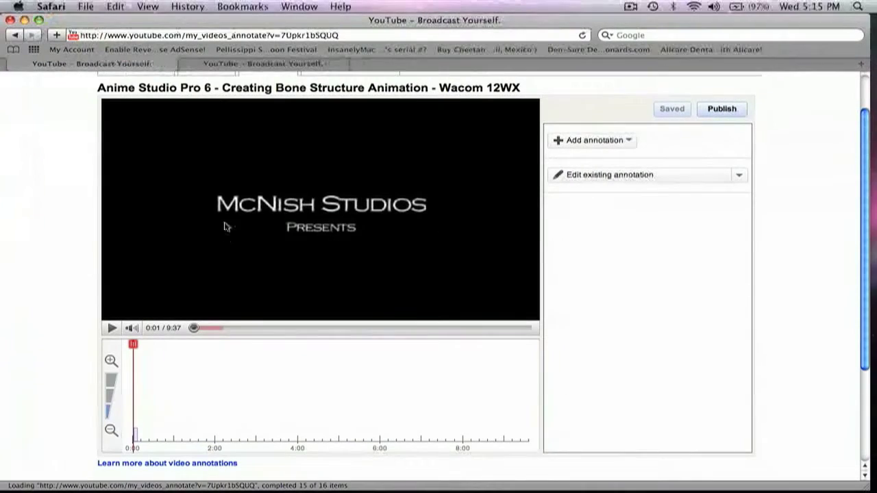
mouse_move(218, 197)
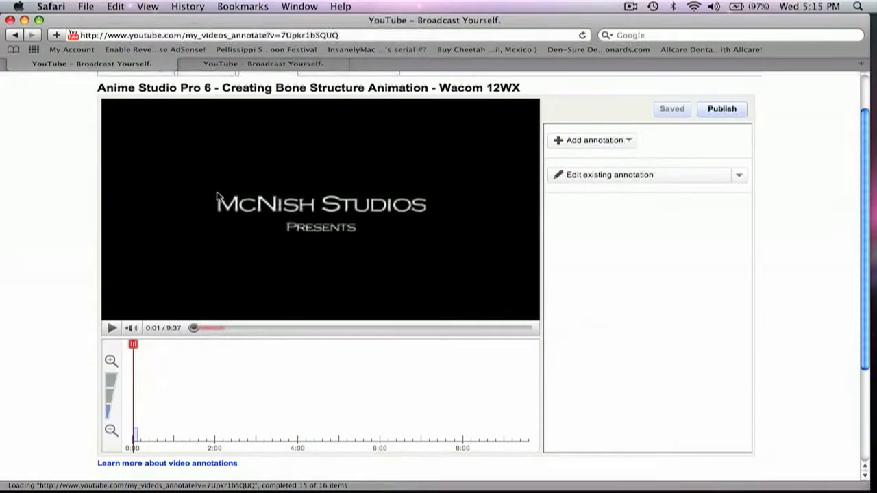
left_click(591, 140)
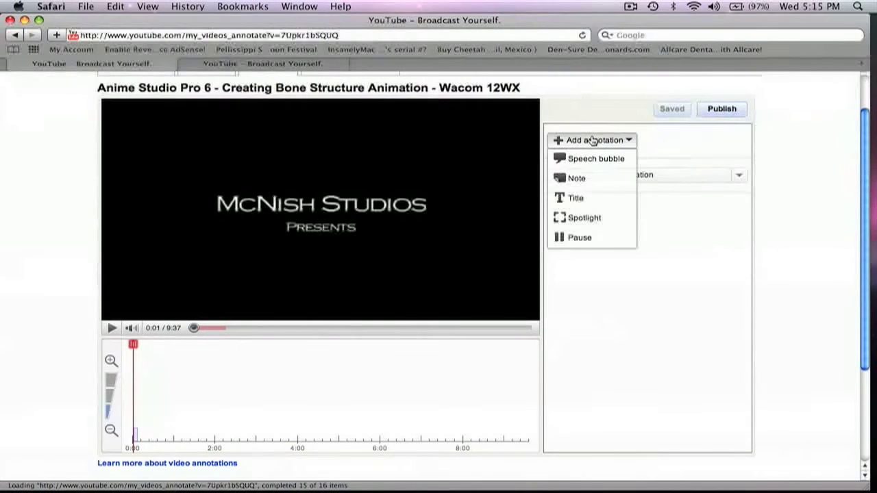
mouse_move(573, 221)
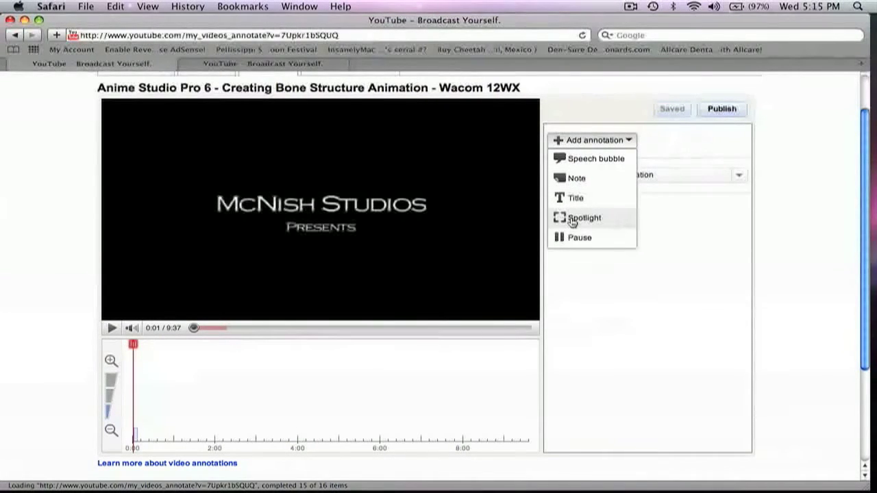
left_click(584, 217)
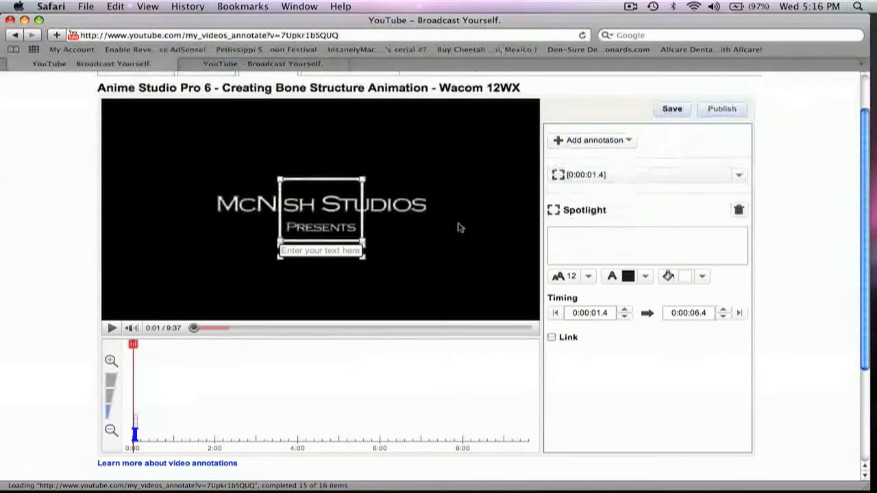
left_click_drag(321, 216, 251, 219)
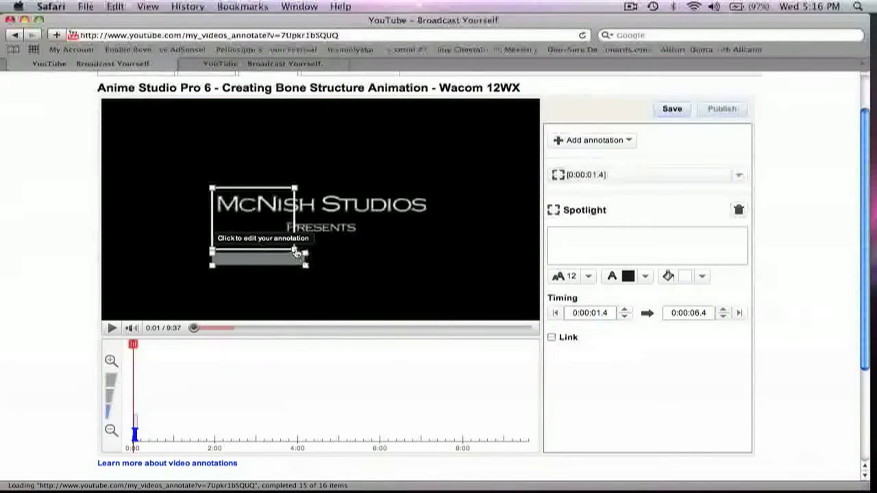
left_click_drag(301, 257, 405, 243)
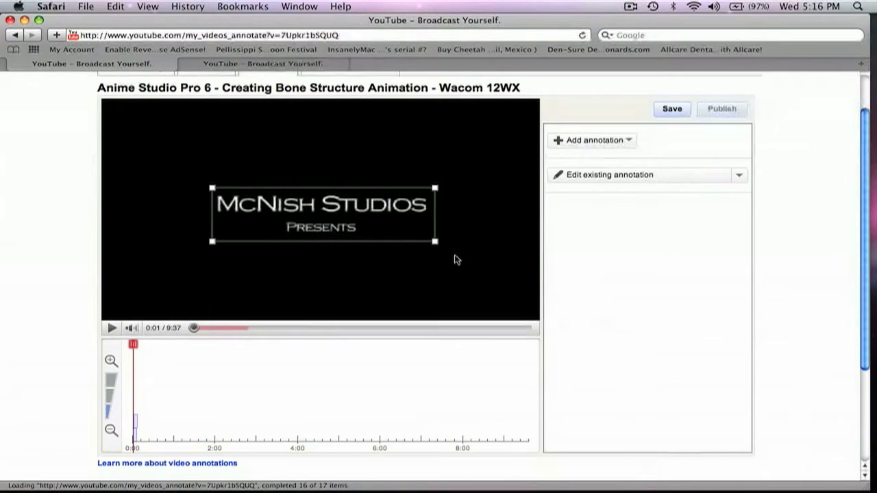
mouse_move(394, 269)
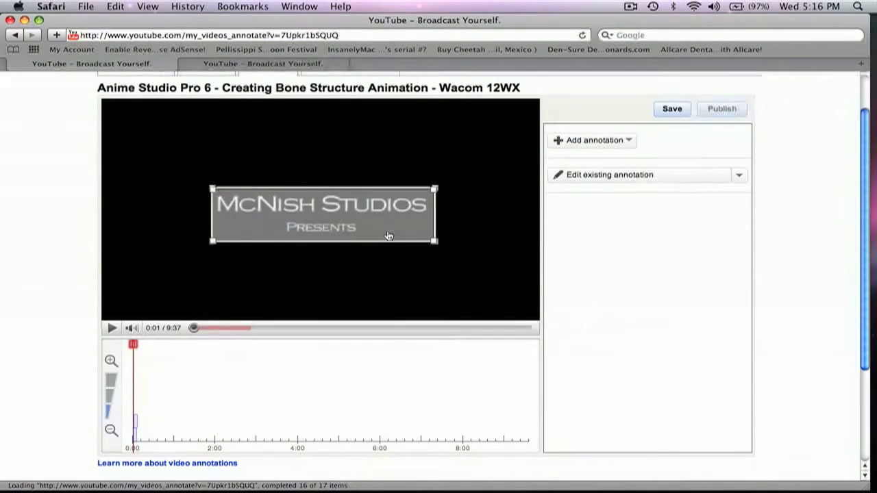
Step: Link the spotlight to Subscribe with user name 'FranksTechHelp'
left_click(322, 212)
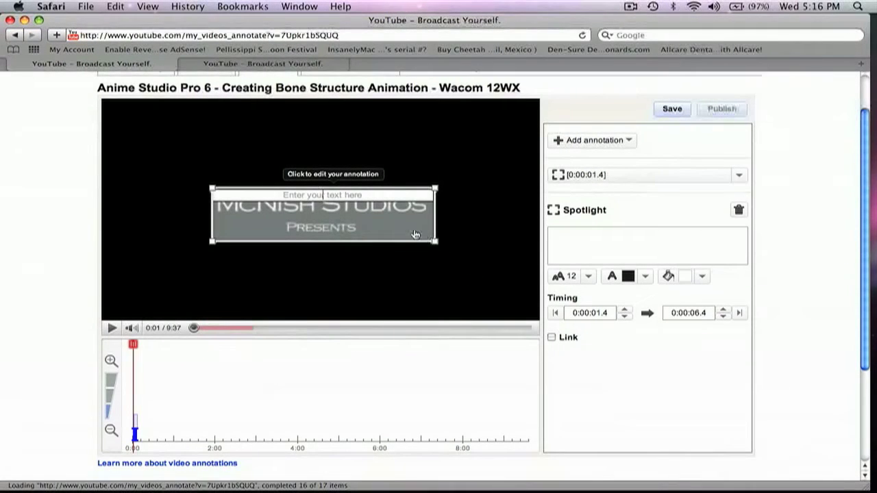
mouse_move(498, 288)
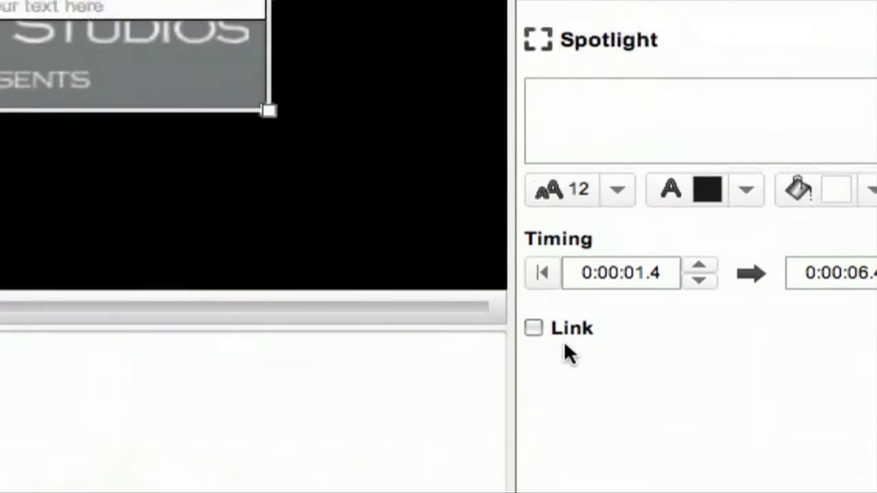
left_click(533, 328)
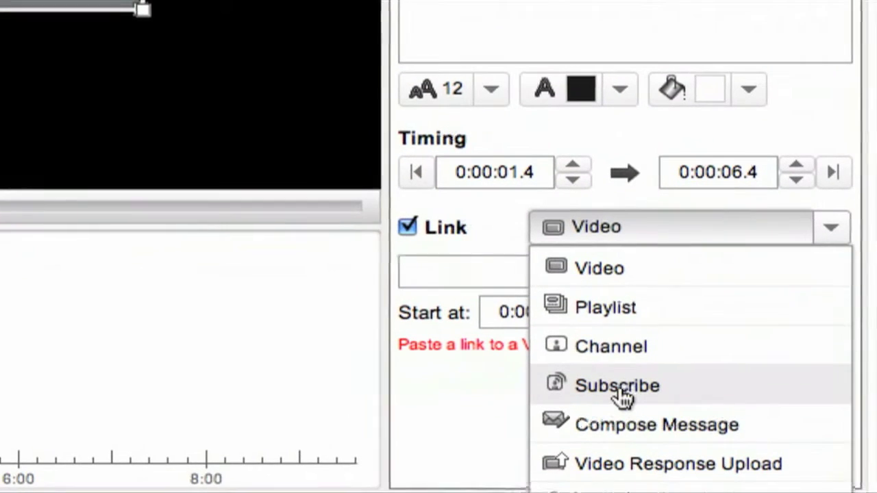
left_click(617, 385)
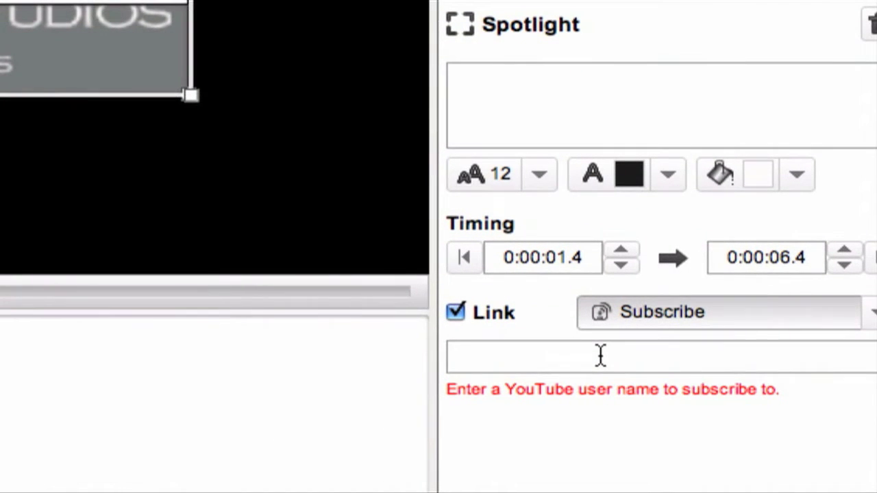
type("Fr")
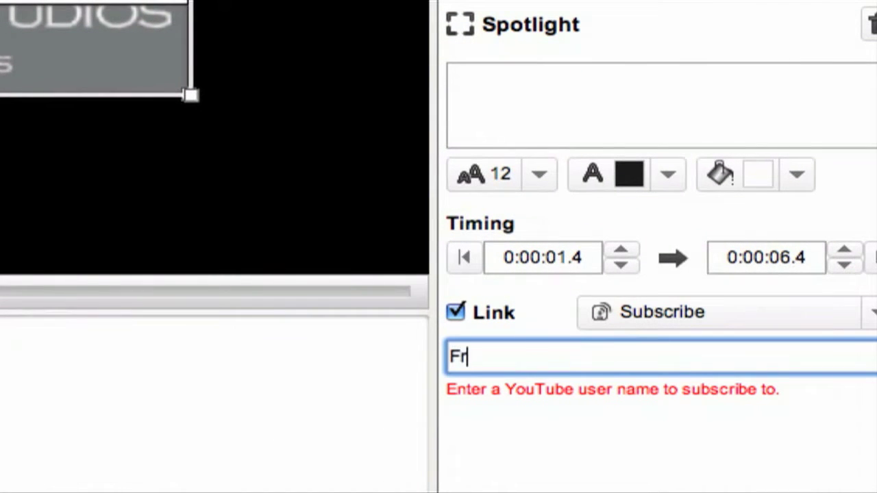
type("anksTechH")
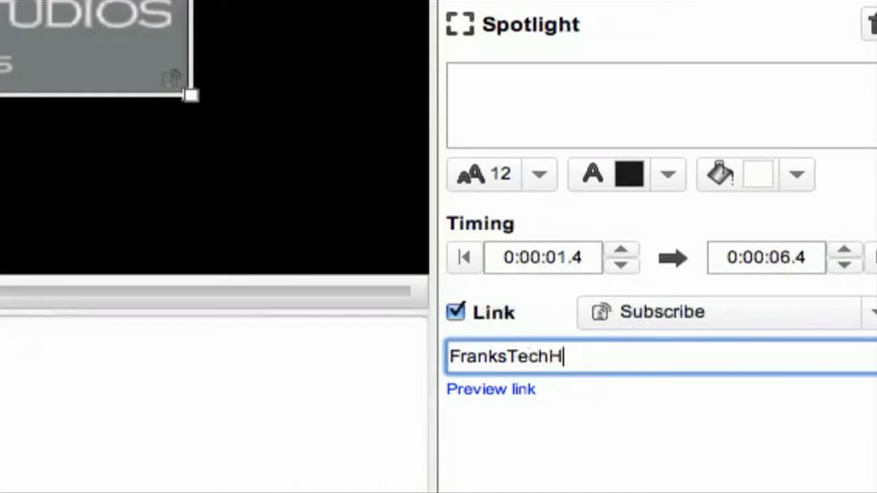
type("elp")
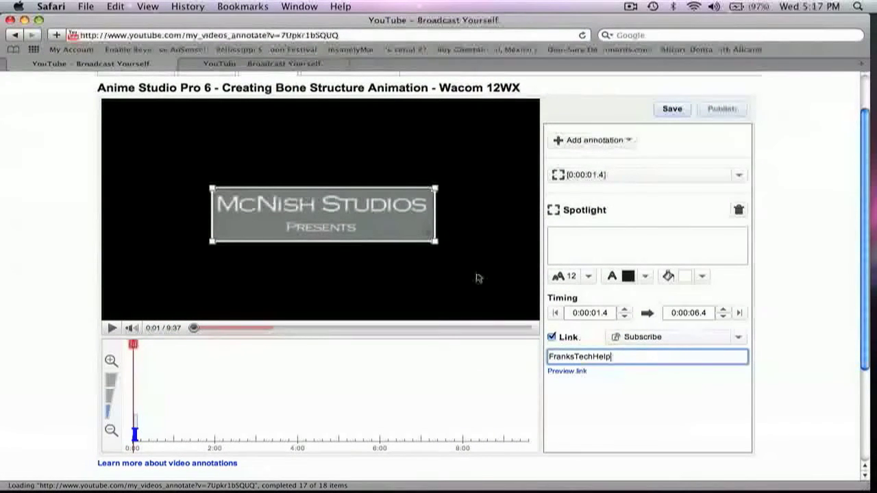
mouse_move(455, 213)
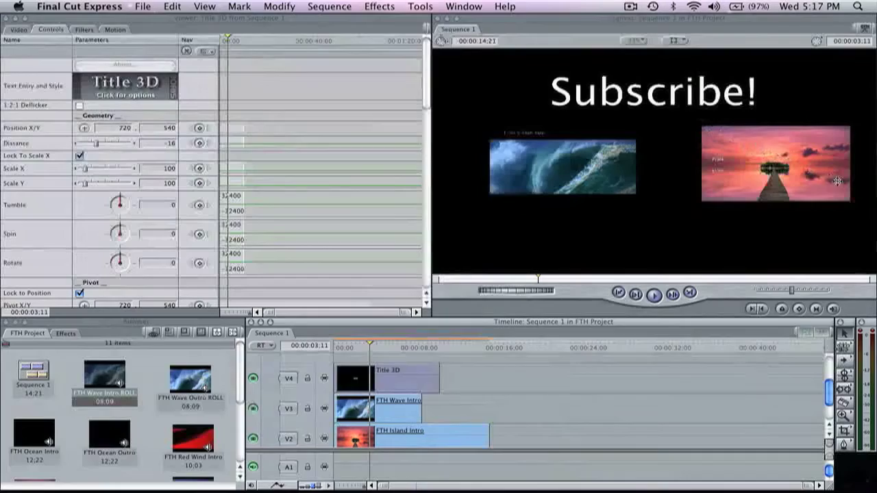
mouse_move(615, 197)
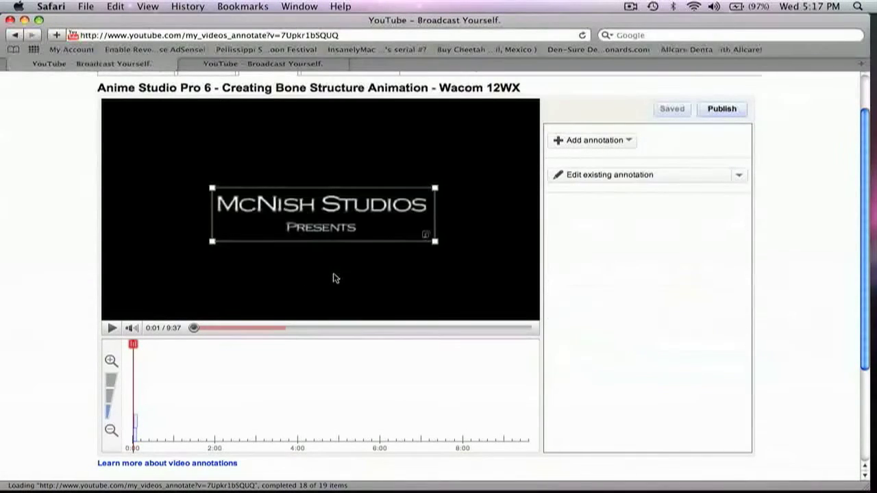
Step: Check the saved spotlight over the McNish Studios title
left_click(322, 239)
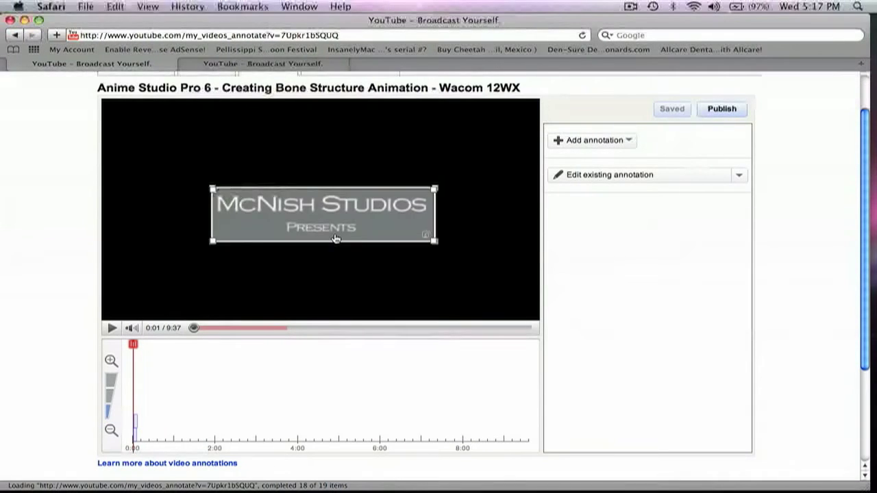
mouse_move(345, 213)
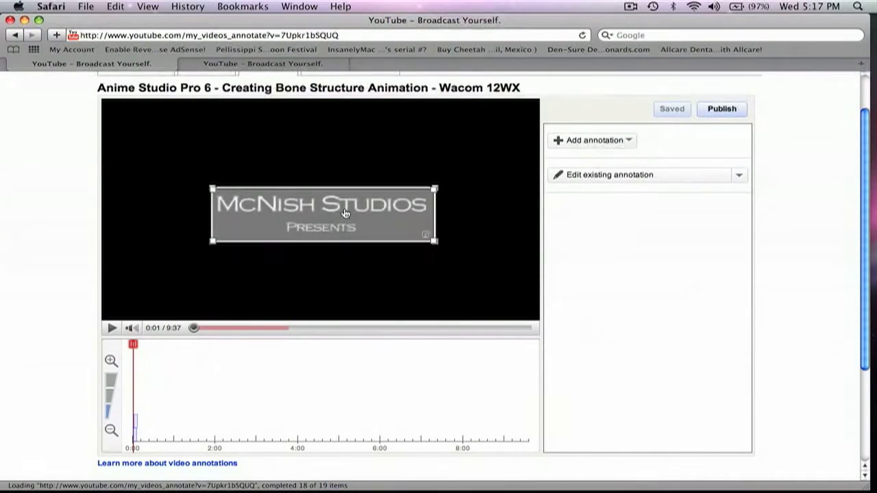
mouse_move(342, 248)
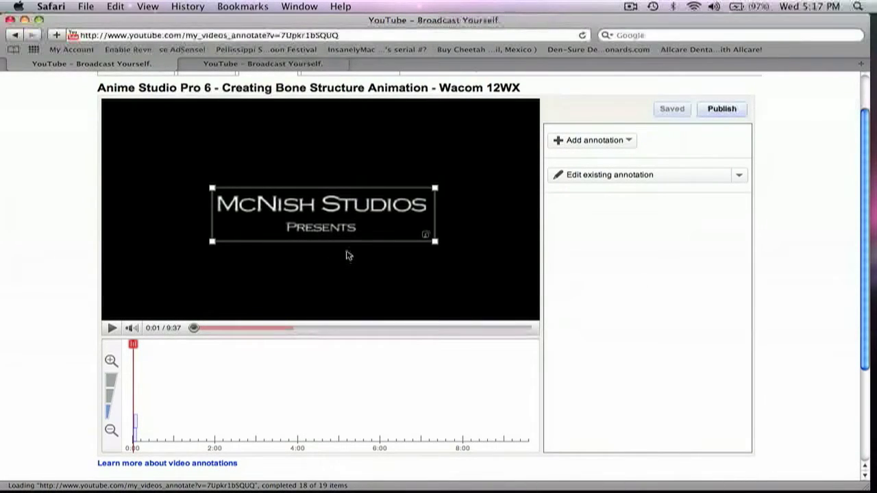
mouse_move(349, 238)
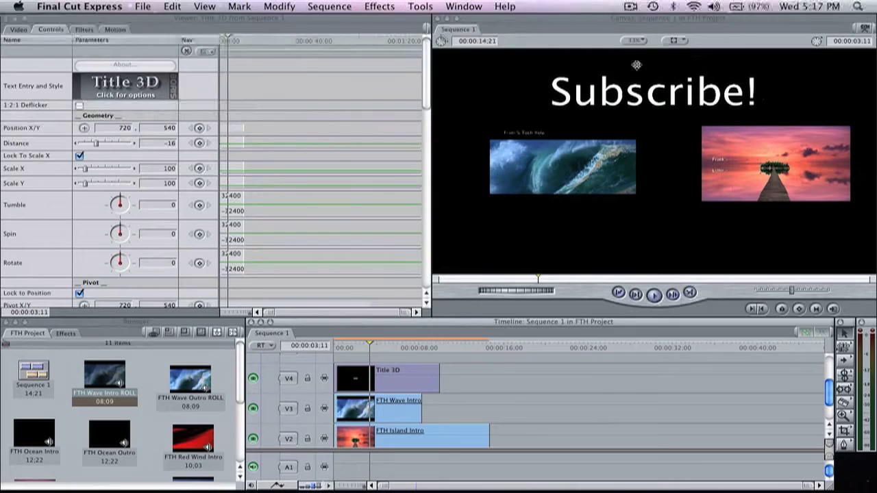
mouse_move(669, 157)
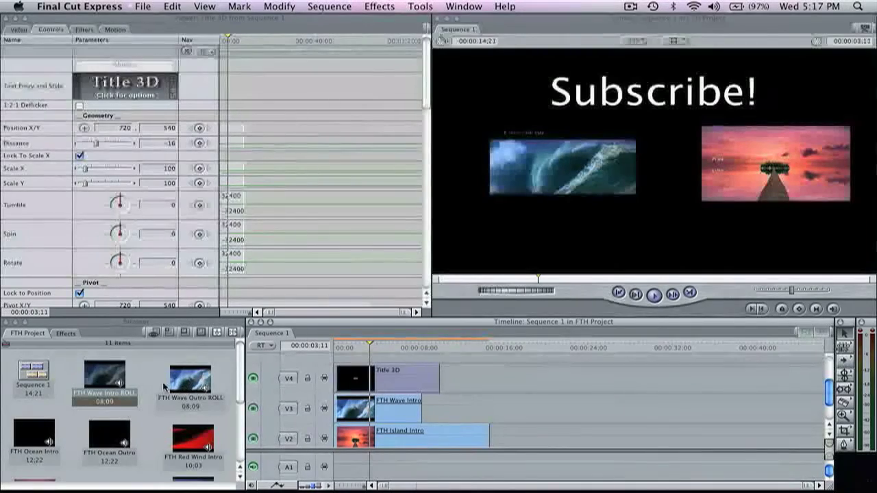
mouse_move(512, 331)
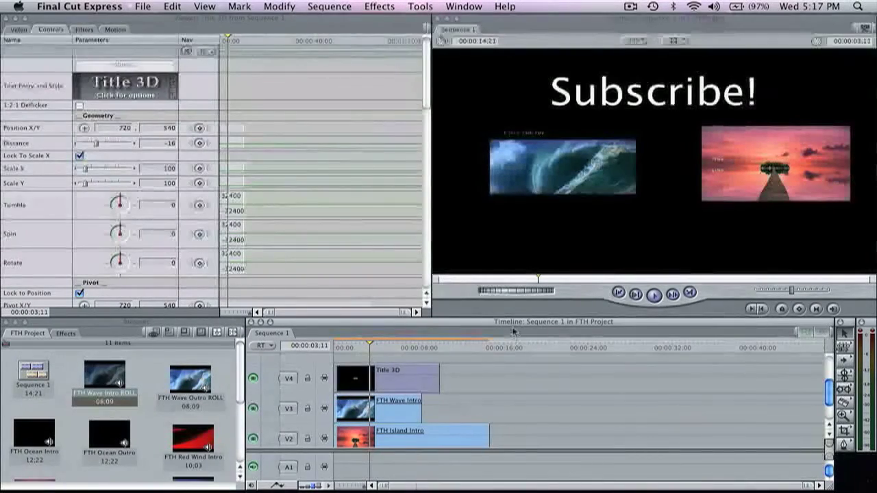
mouse_move(743, 149)
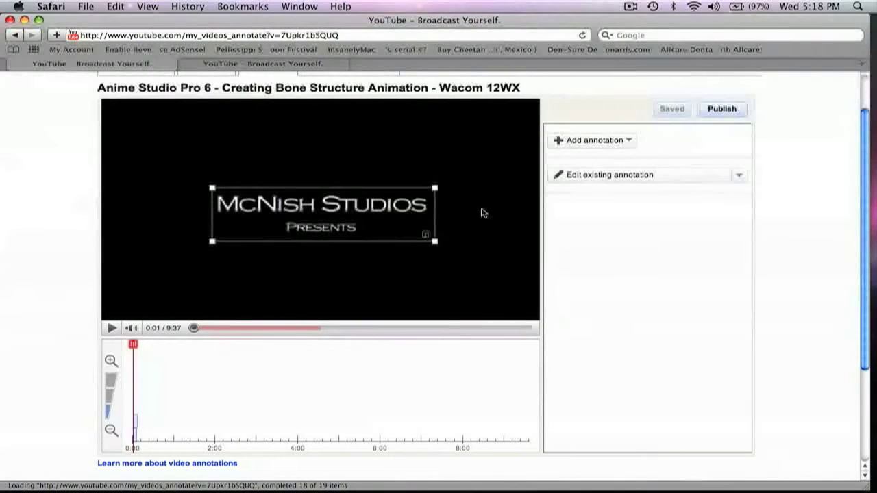
mouse_move(481, 223)
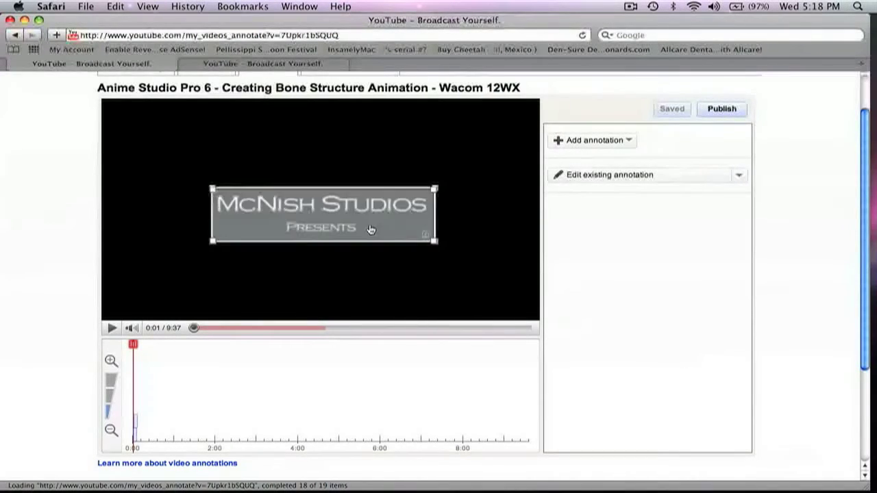
mouse_move(497, 251)
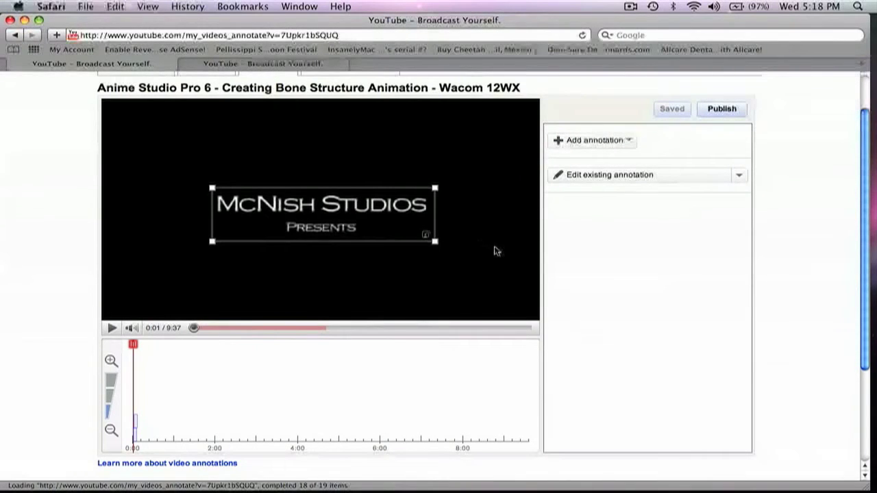